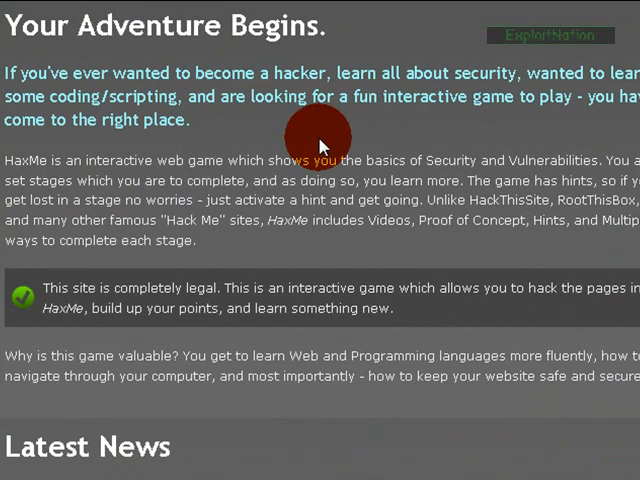
pyautogui.moveTo(328, 148)
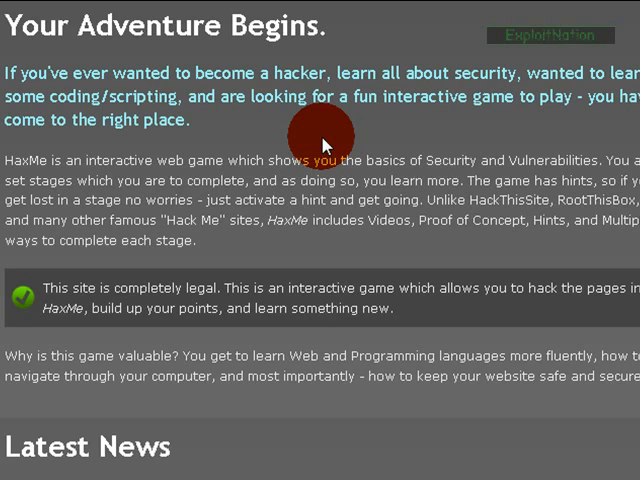
pyautogui.moveTo(414, 160)
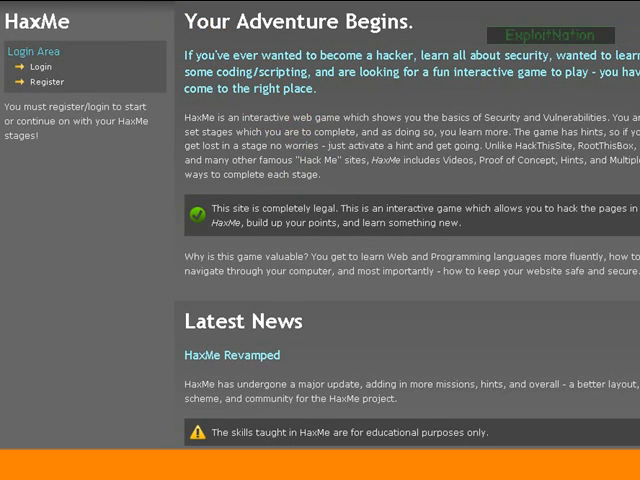
pyautogui.moveTo(112, 20)
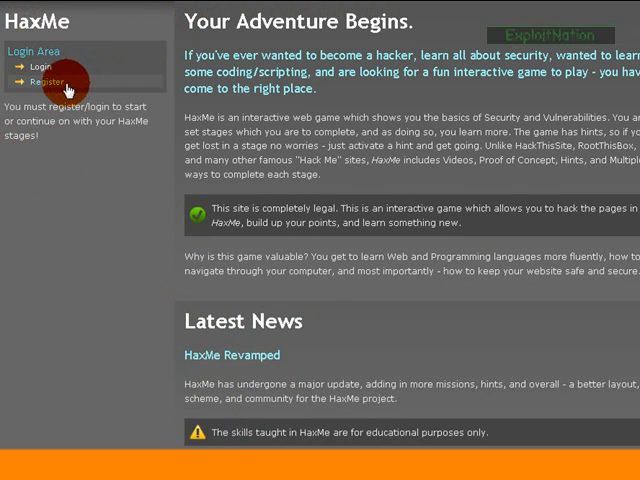
# Visit the login page, glance at the registration page, and return to login.
pyautogui.click(46, 66)
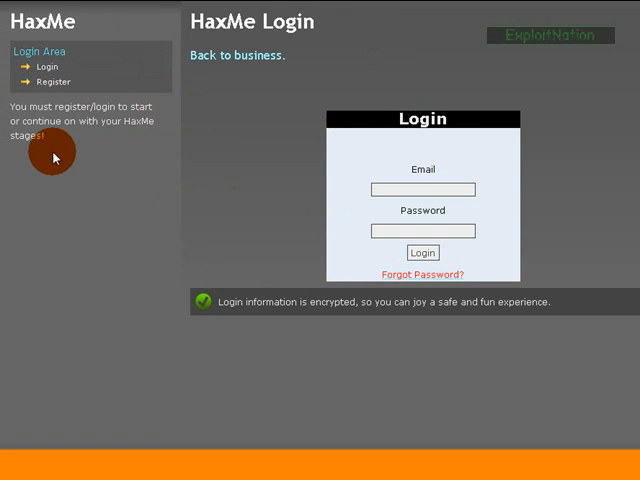
pyautogui.click(52, 80)
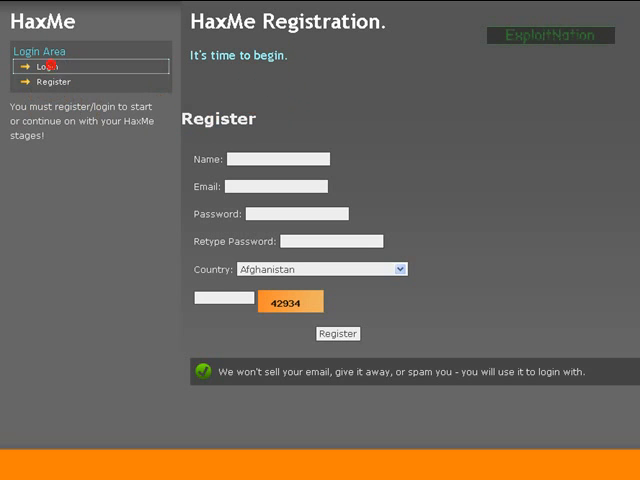
pyautogui.click(46, 66)
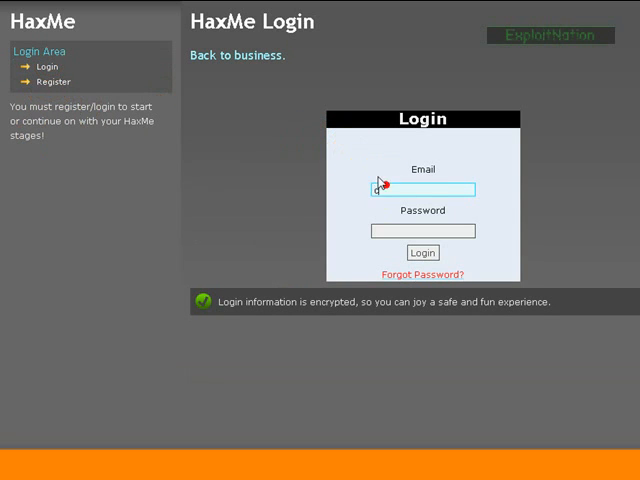
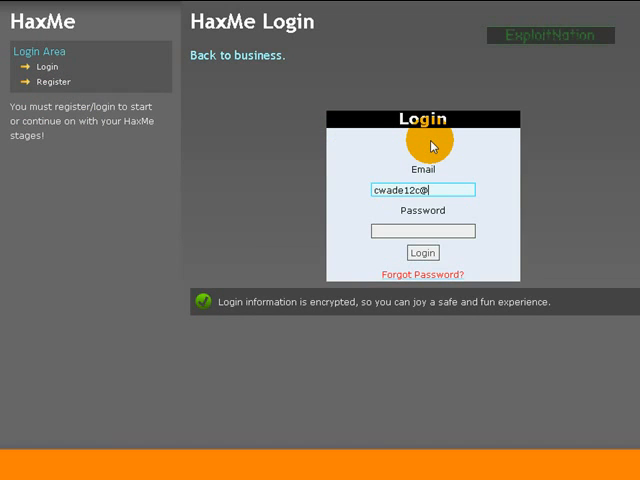
pyautogui.click(424, 232)
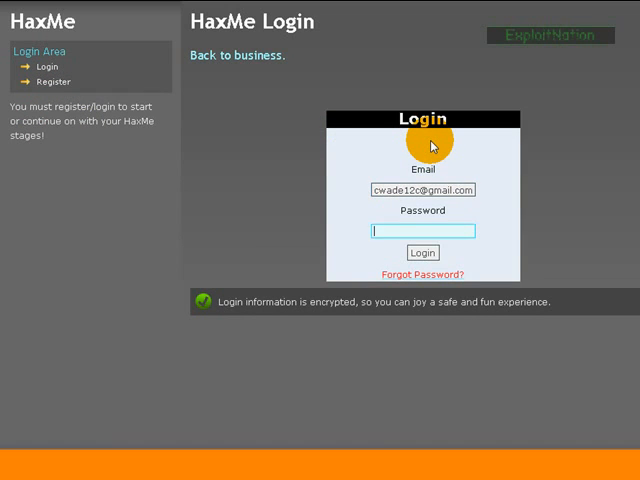
pyautogui.write('password')
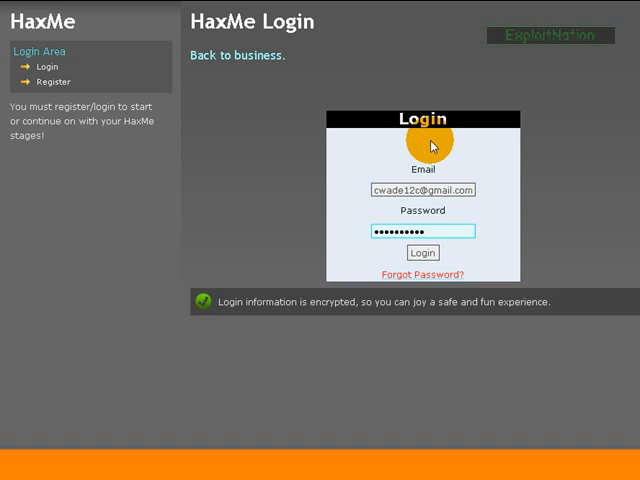
# Log in and read through the member panel's welcome page, missions and Documentation Library.
pyautogui.click(424, 252)
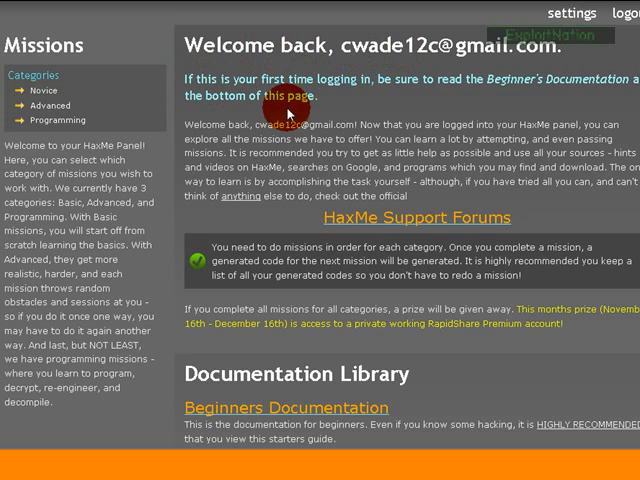
pyautogui.scroll(-3)
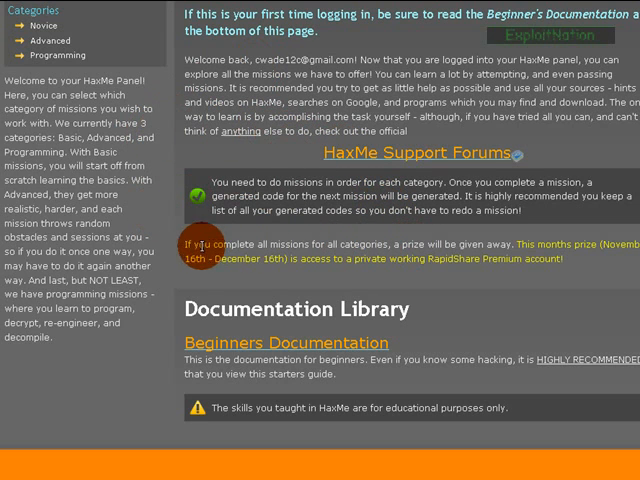
pyautogui.scroll(-3)
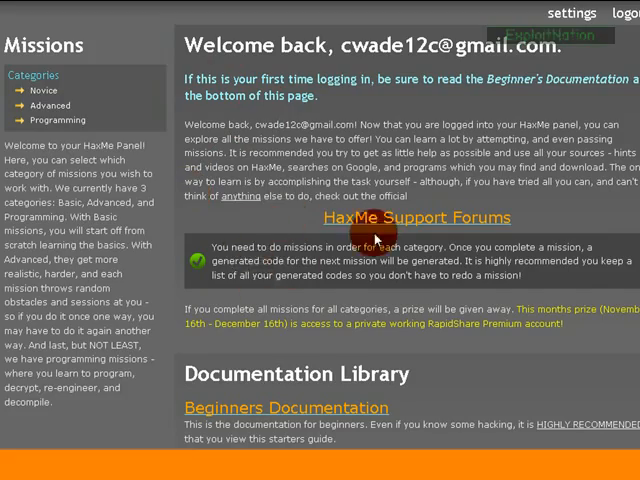
pyautogui.scroll(-3)
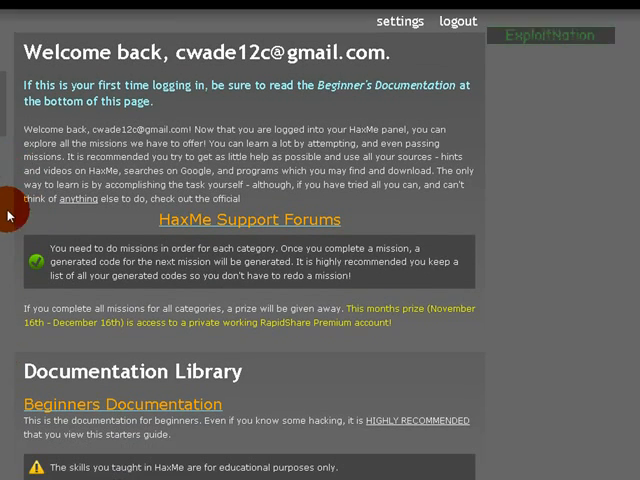
# Scroll to the Beginners Documentation link in the Documentation Library.
pyautogui.scroll(-3)
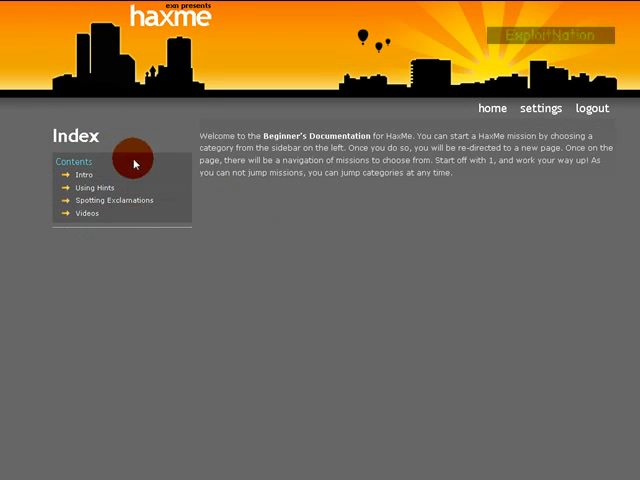
pyautogui.moveTo(56, 136)
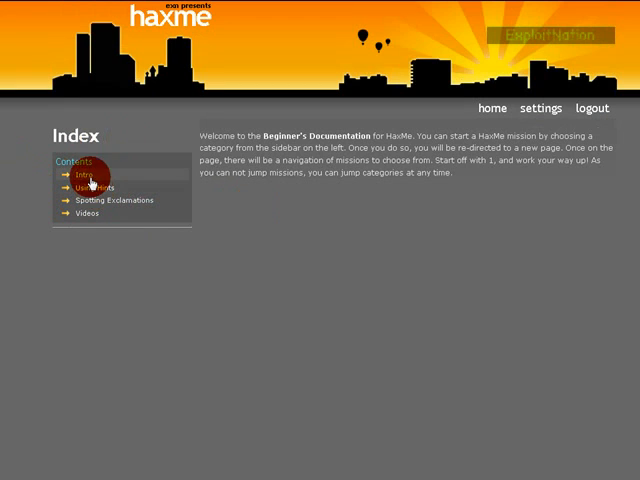
pyautogui.click(84, 186)
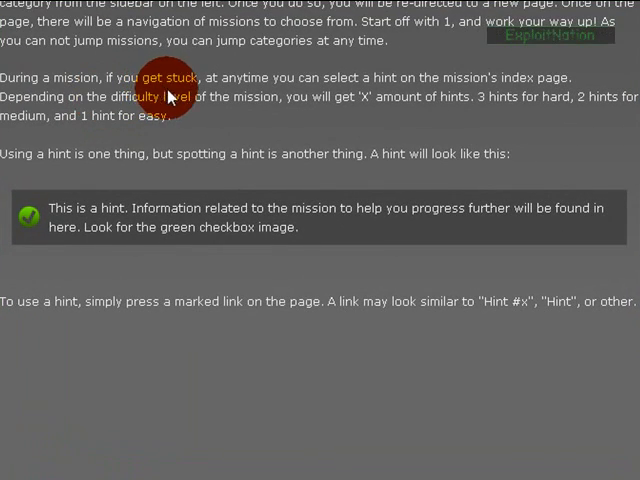
pyautogui.moveTo(196, 122)
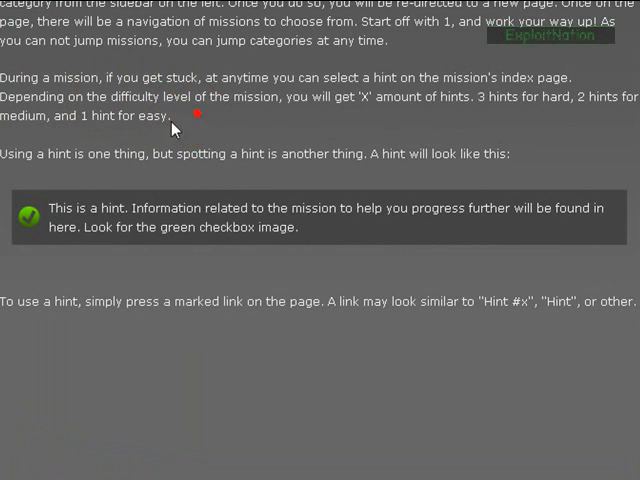
pyautogui.click(210, 120)
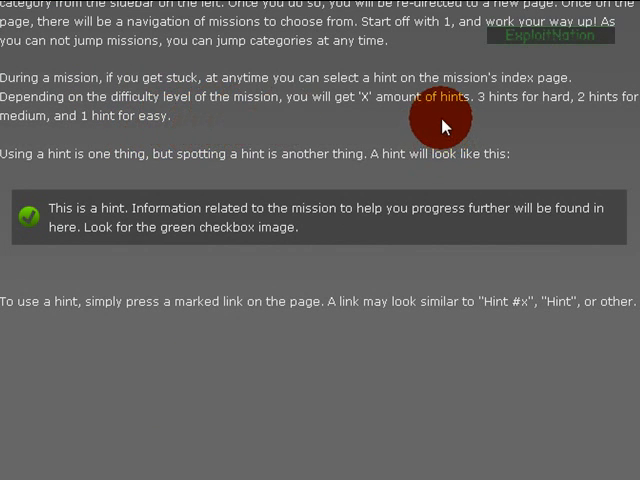
pyautogui.moveTo(484, 116)
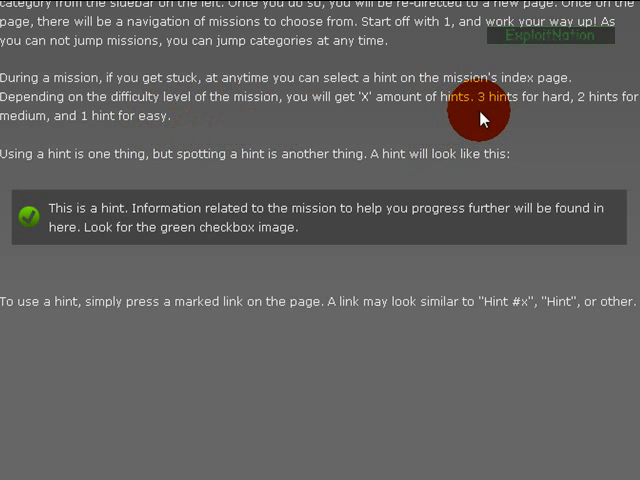
pyautogui.moveTo(442, 118)
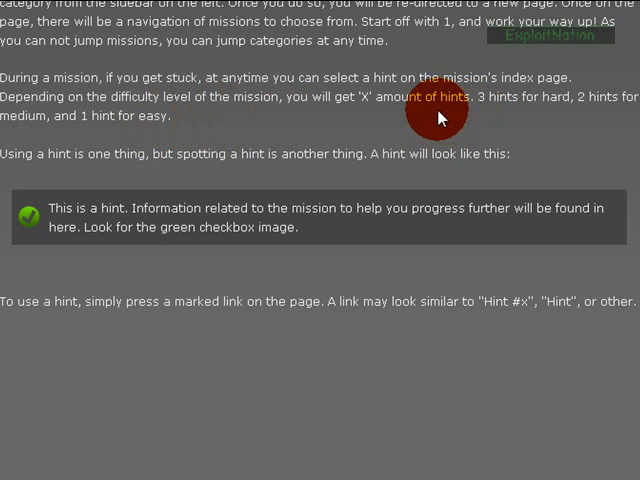
pyautogui.moveTo(56, 152)
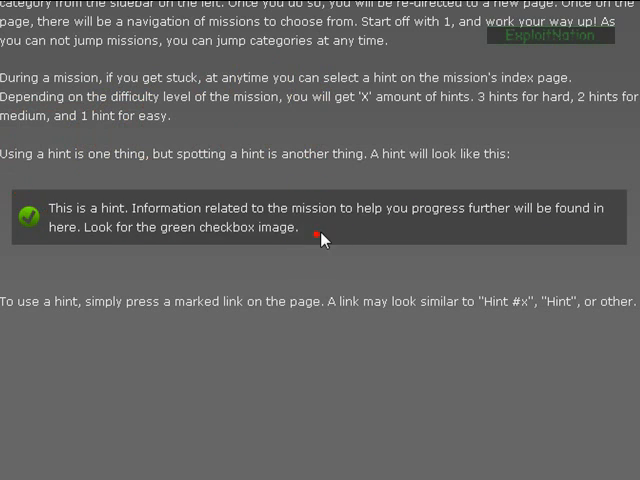
pyautogui.click(32, 212)
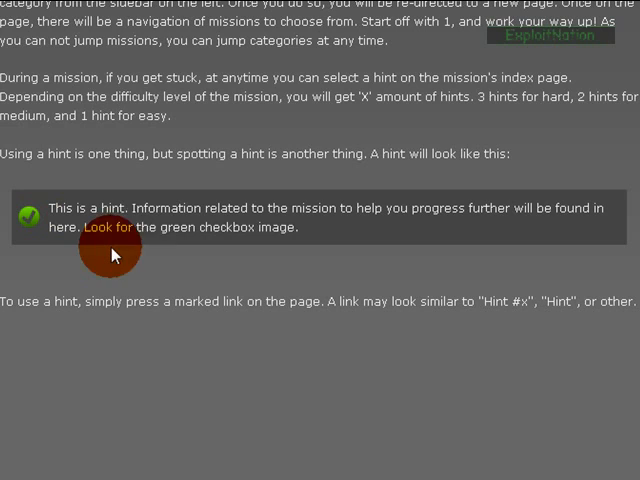
pyautogui.moveTo(224, 302)
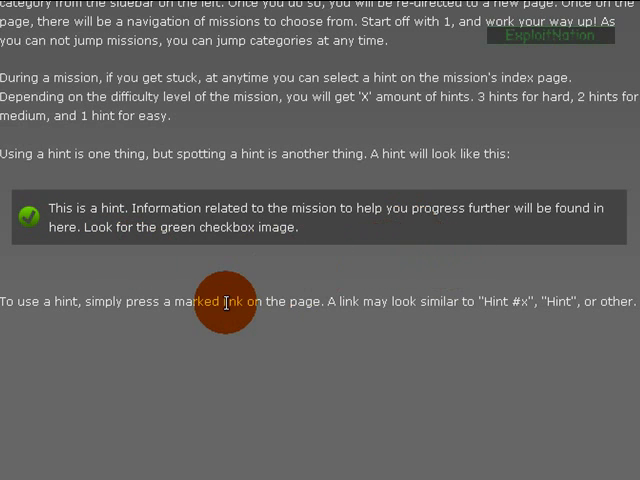
pyautogui.moveTo(48, 204)
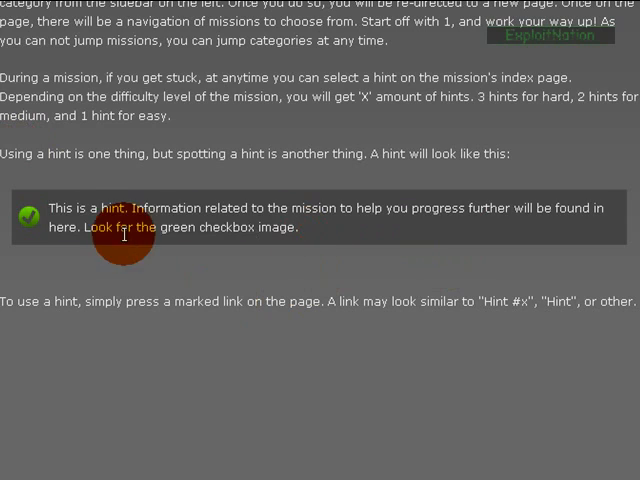
pyautogui.moveTo(352, 238)
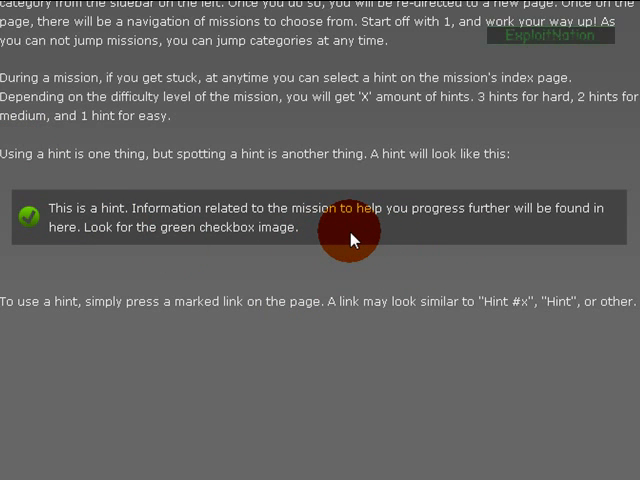
pyautogui.moveTo(280, 136)
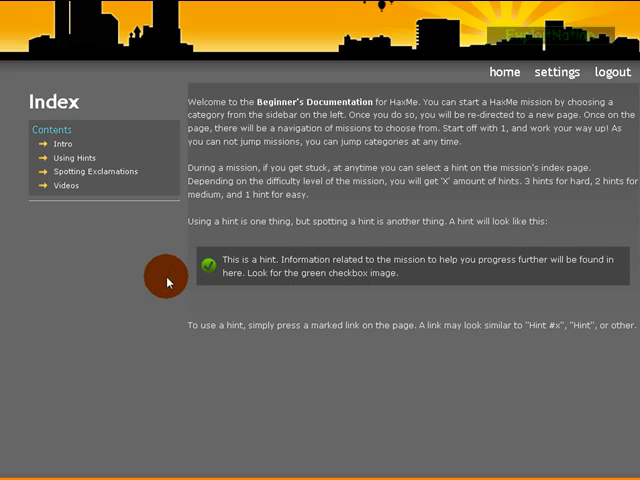
pyautogui.moveTo(176, 272)
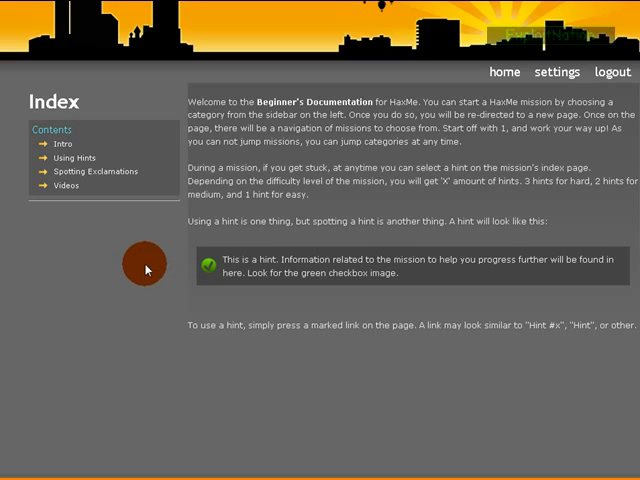
pyautogui.moveTo(118, 180)
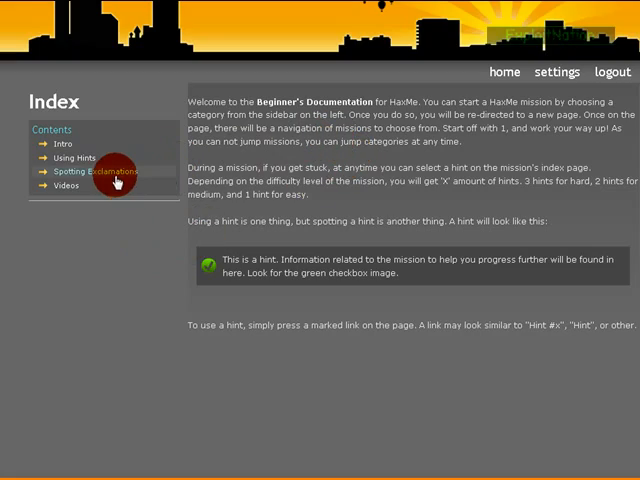
# Read the Spotting Exclamations section with its sample administrator note box.
pyautogui.scroll(-3)
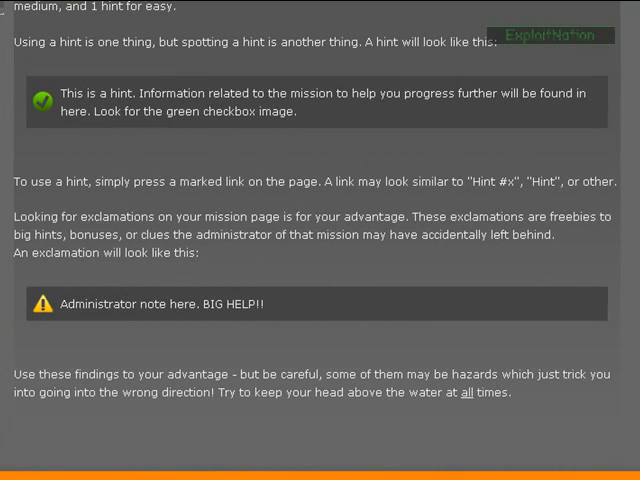
pyautogui.click(416, 324)
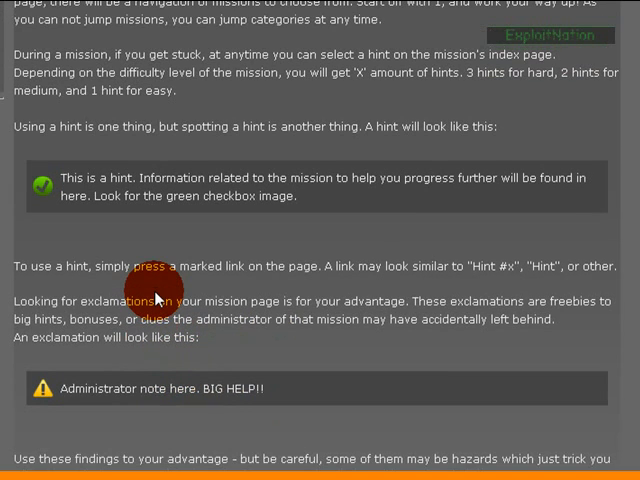
pyautogui.scroll(-3)
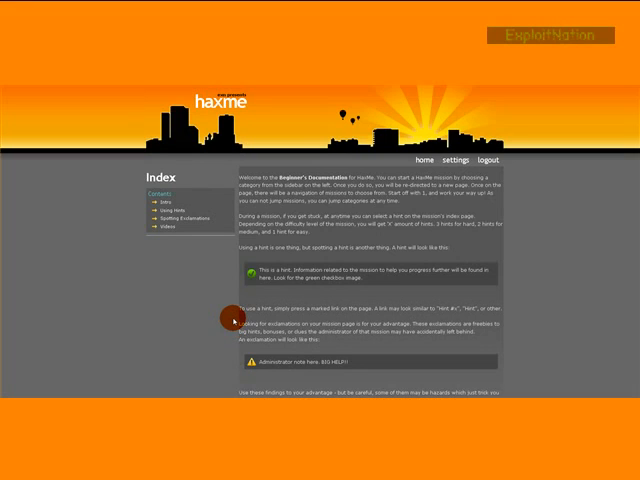
pyautogui.scroll(-3)
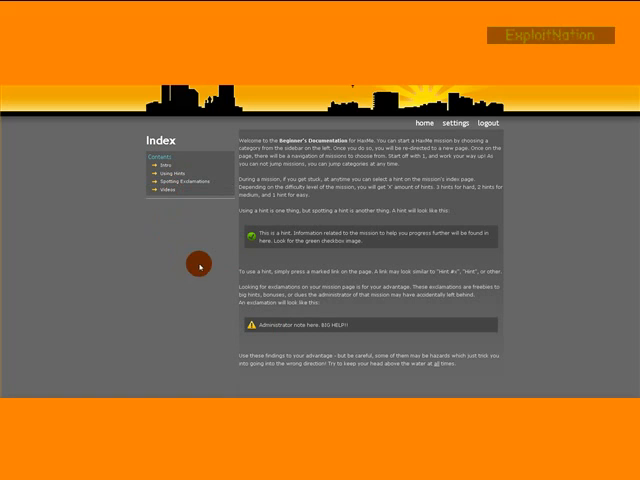
pyautogui.moveTo(160, 224)
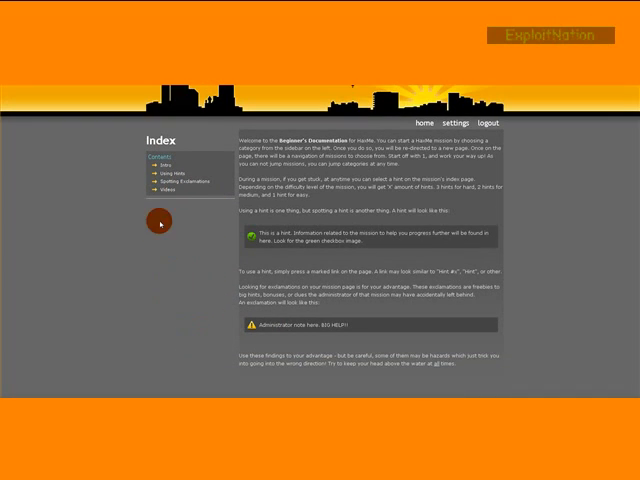